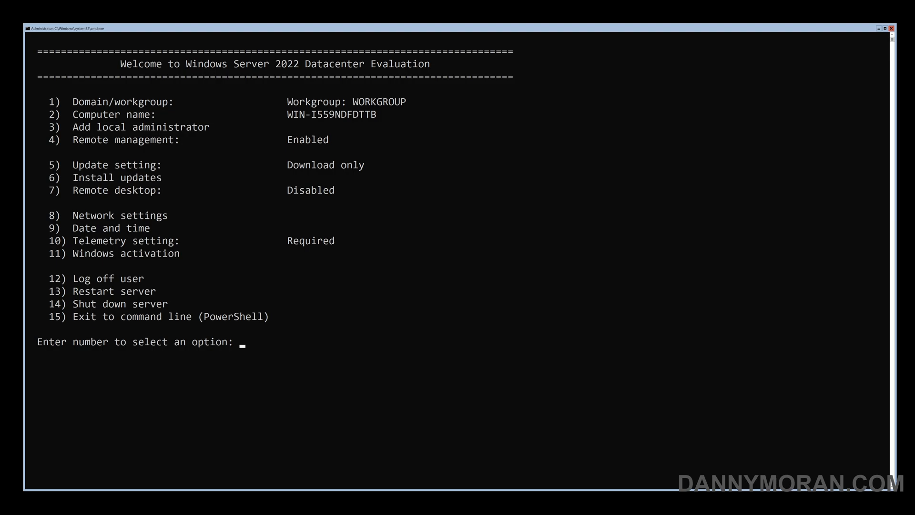
Try a static address with mask 255.255.255.0 through SConfig's network settings for adapter 1.
type("8")
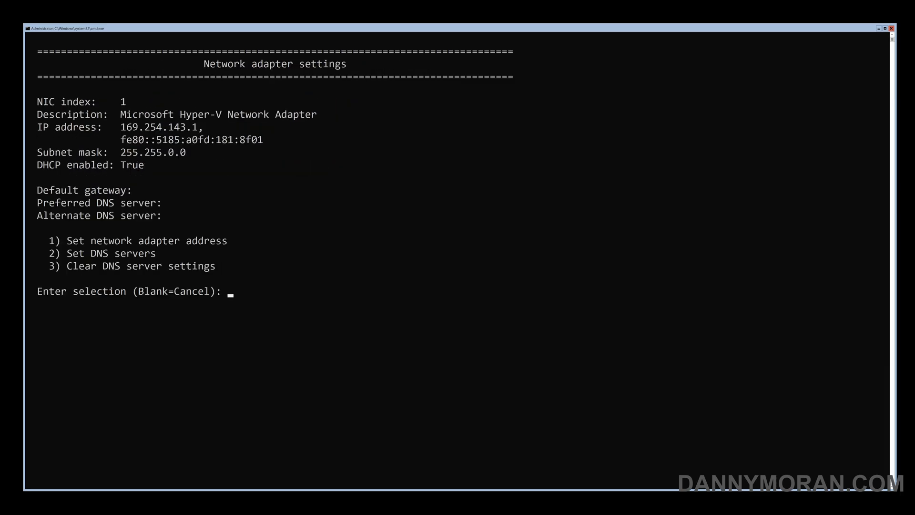
type("1")
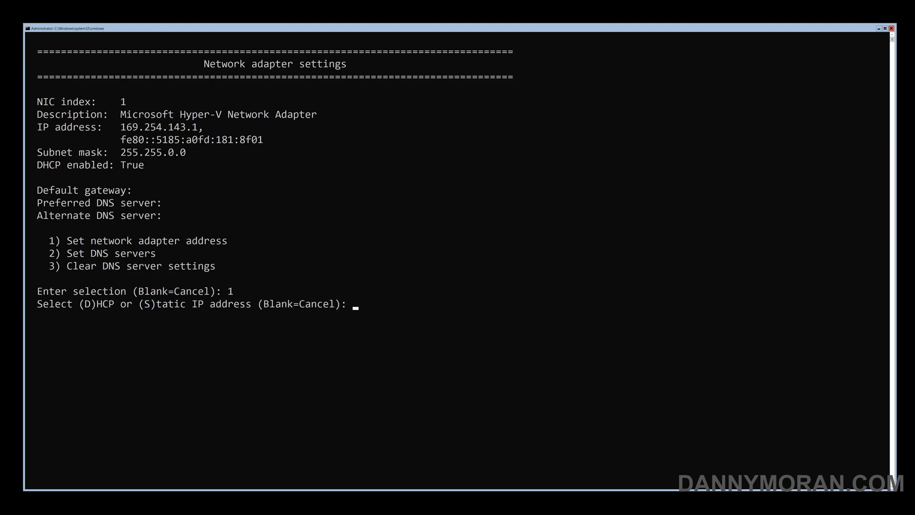
type("s")
type("2")
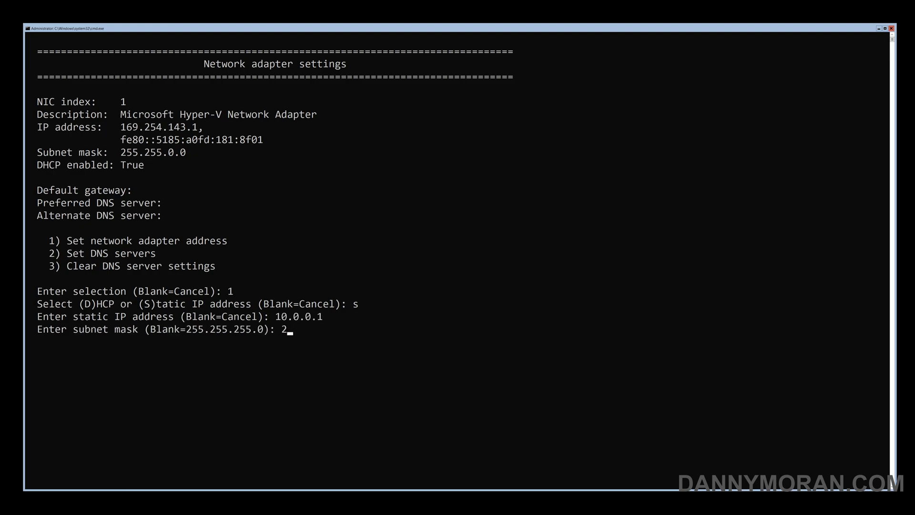
type("55.255.255.0")
type("10.0.0.254")
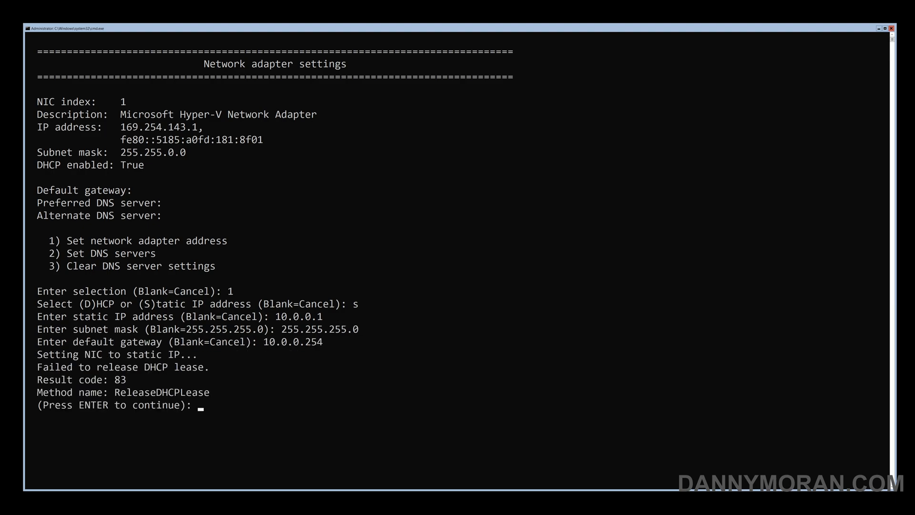
mouse_move(403, 419)
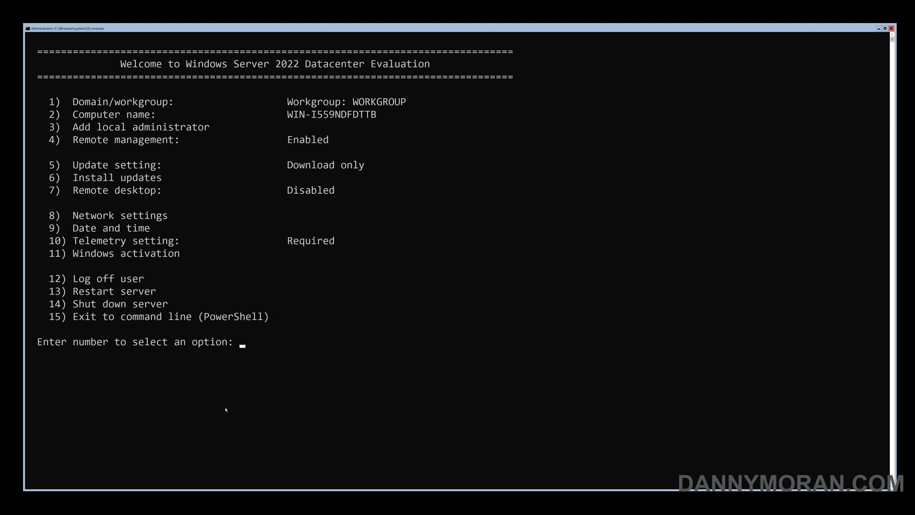
Exit SConfig via option 15 and list the adapters with Get-NetAdapter, showing Ethernet ifIndex 3 Up.
type("15")
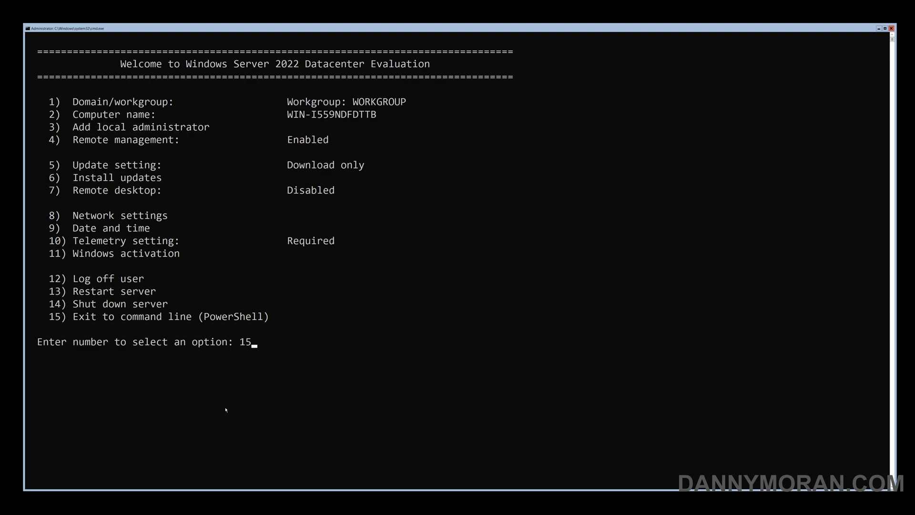
key("Return")
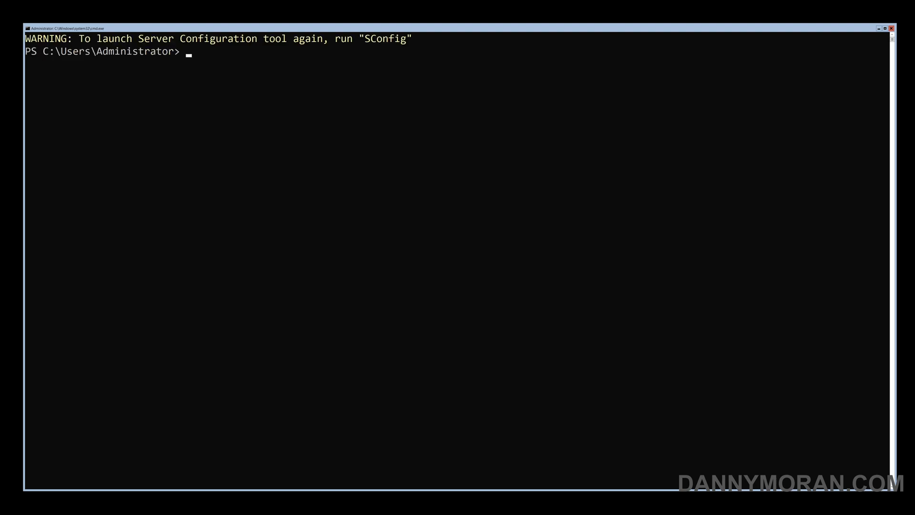
mouse_move(426, 201)
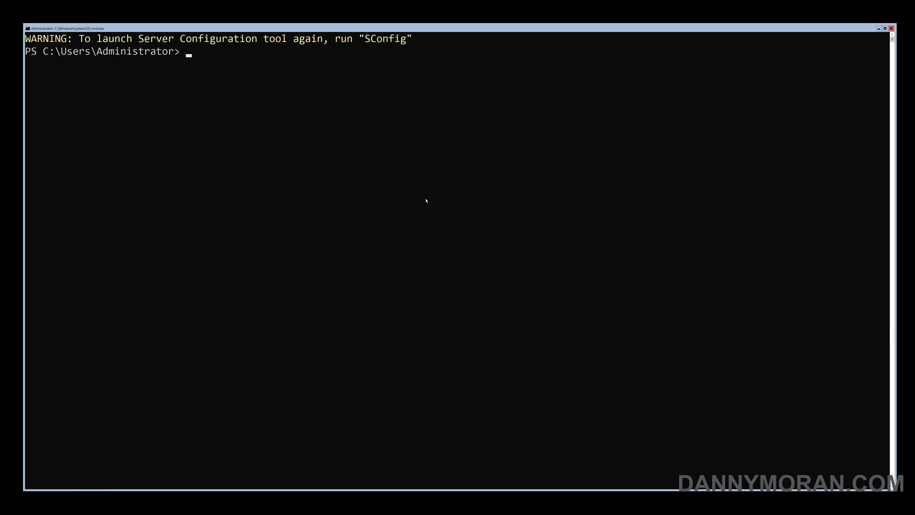
type("Get-NetAdapter")
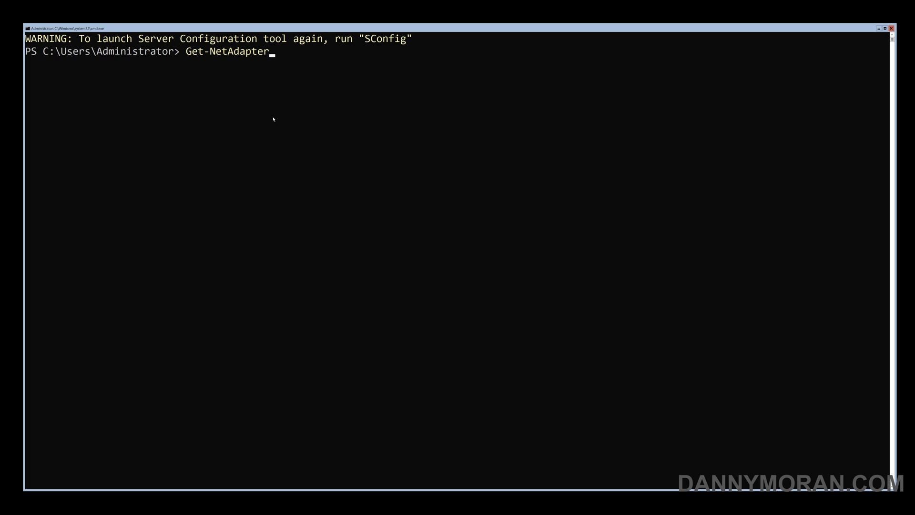
key("Return")
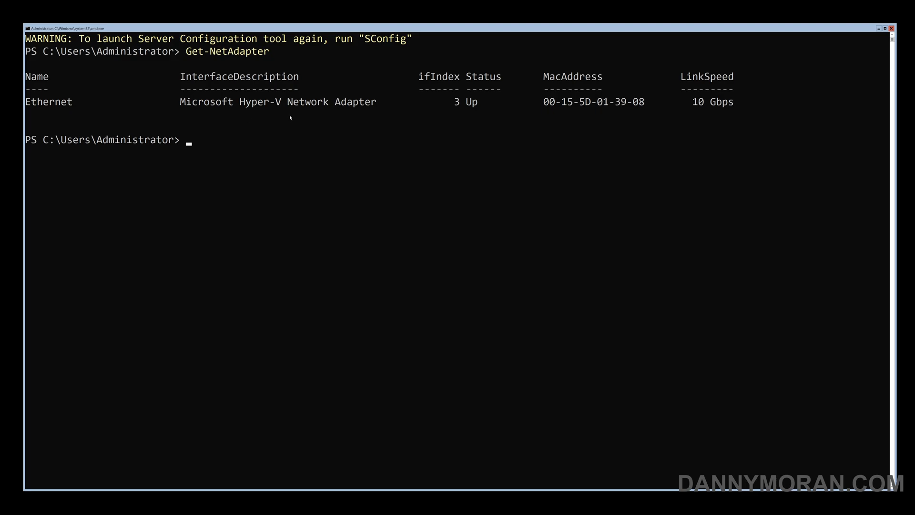
mouse_move(263, 117)
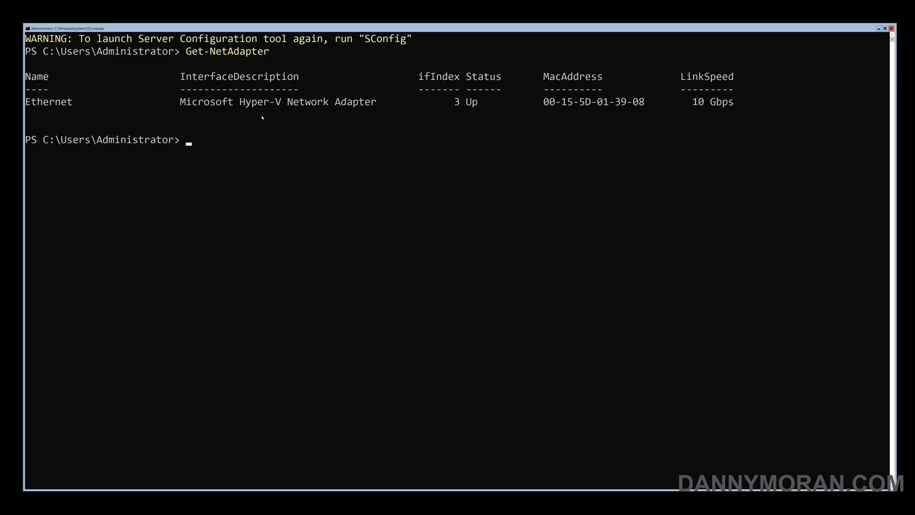
mouse_move(93, 119)
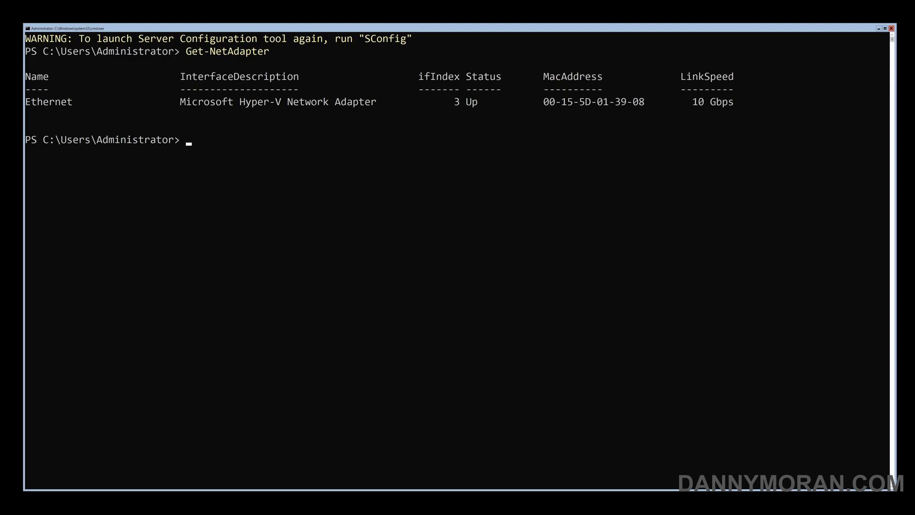
Remove Ethernet's existing addresses without confirmation and begin New-NetIPAddress for 10.0.0.1/24, gateway 10.0.0.254.
type("Remove-NetIPAddress -InterfaceAlias Ethernet -confirm:$False")
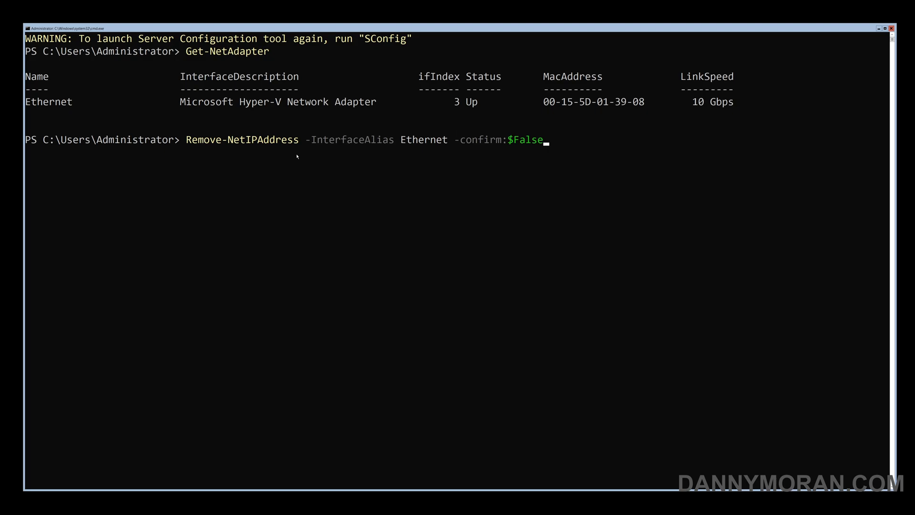
mouse_move(429, 155)
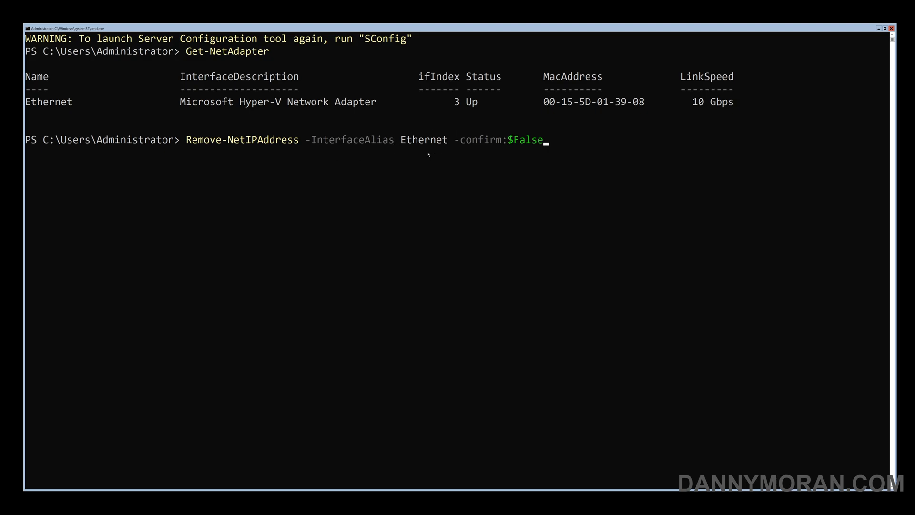
key("Return")
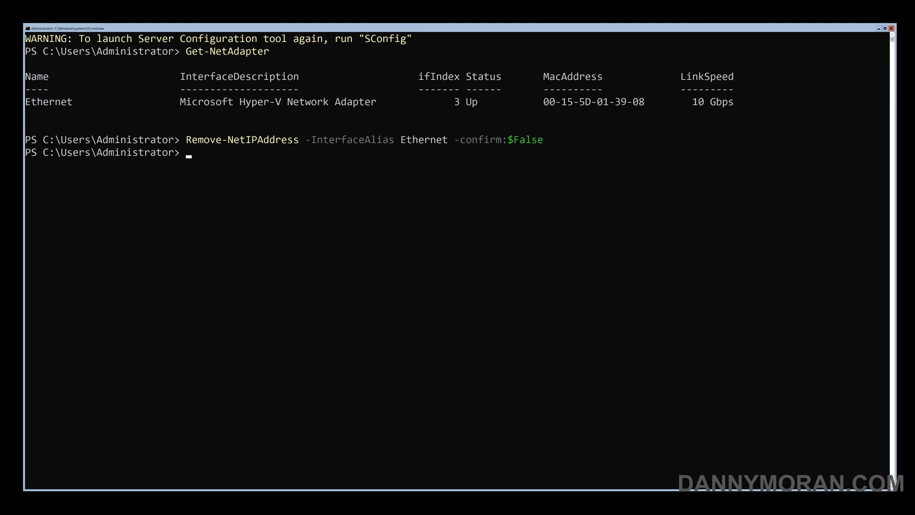
type("New-NetIPAddress -InterfaceAlias Ethernet -IPAddress 10.0.0.1 -PrefixLength 24 -DefaultGateway 10.0.0.254")
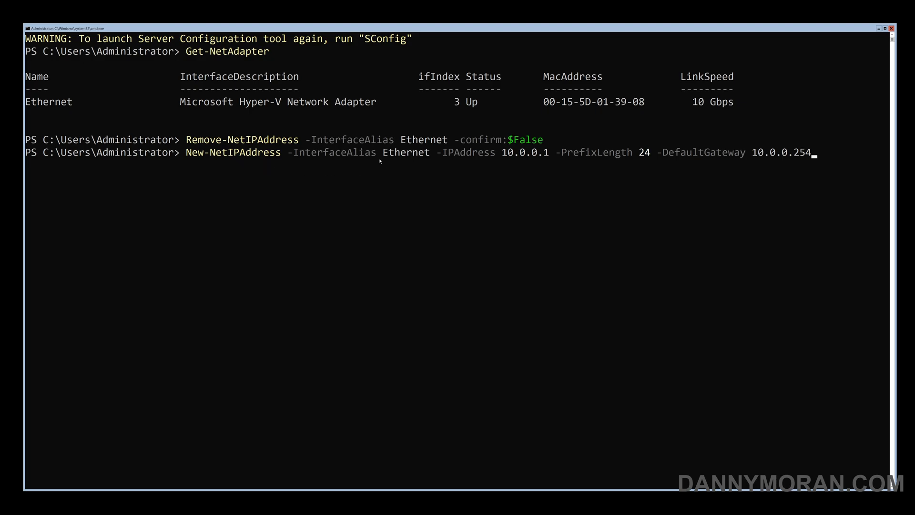
mouse_move(497, 168)
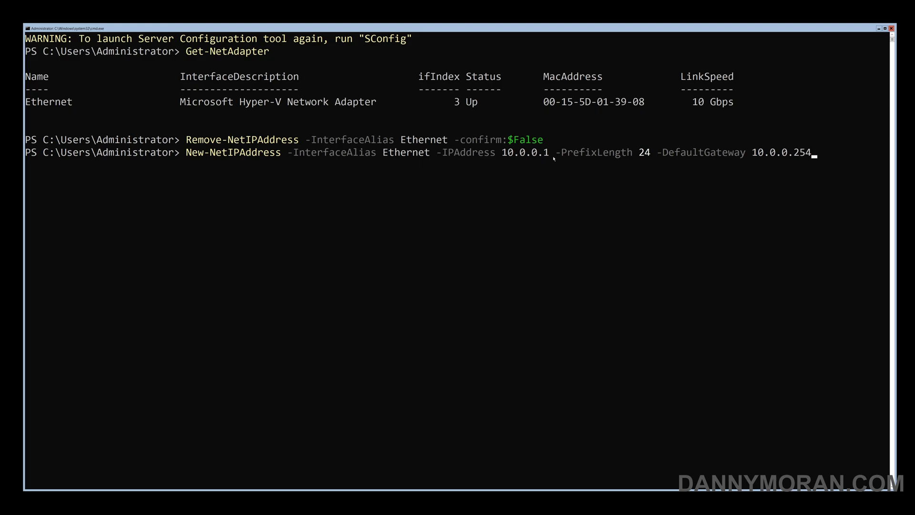
mouse_move(626, 161)
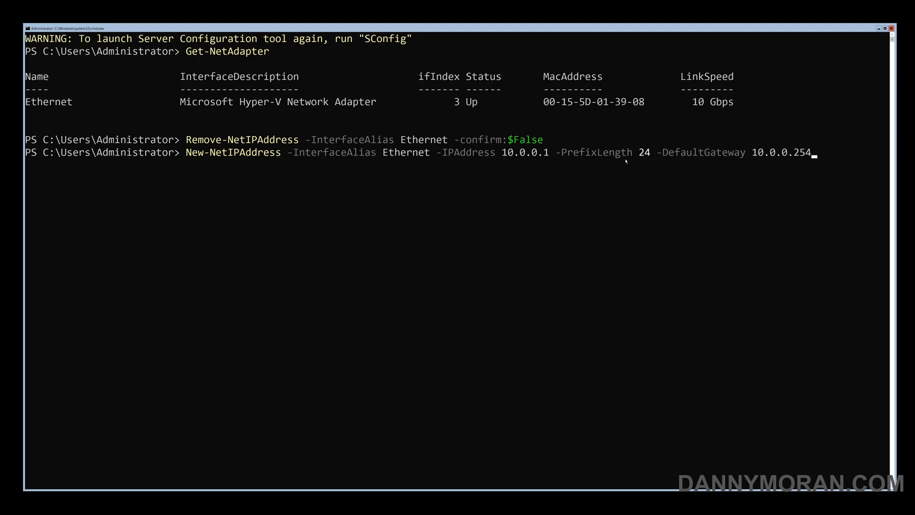
mouse_move(815, 164)
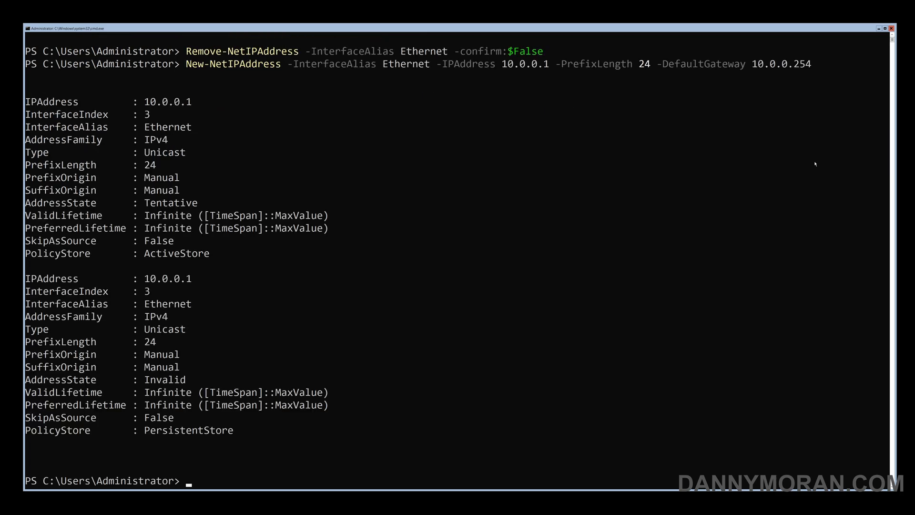
mouse_move(245, 343)
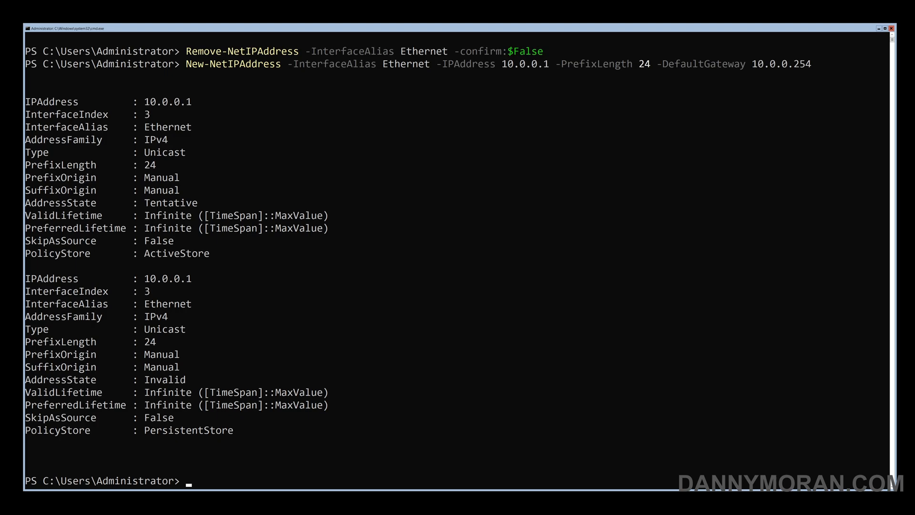
mouse_move(252, 475)
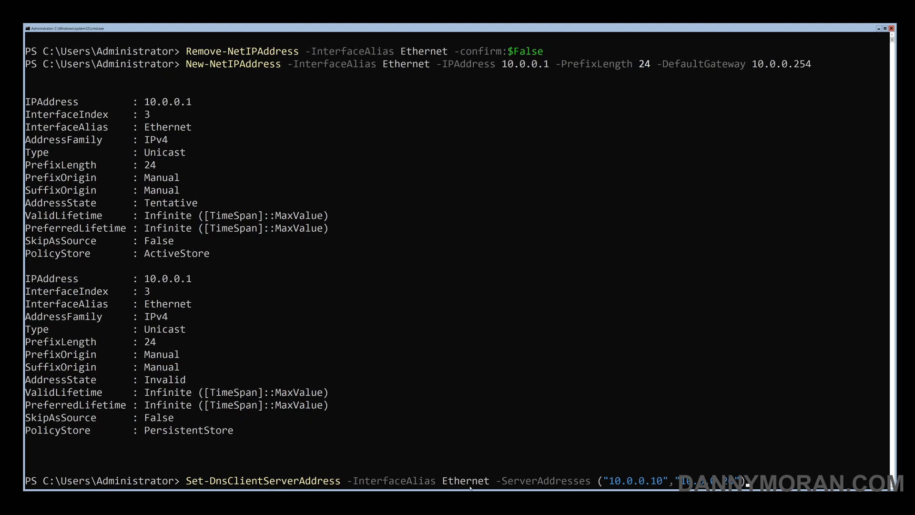
Apply DNS servers 10.0.0.10 and 10.0.0.20, verify 10.0.0.1/24 with ipconfig, and return to SConfig.
key("Return")
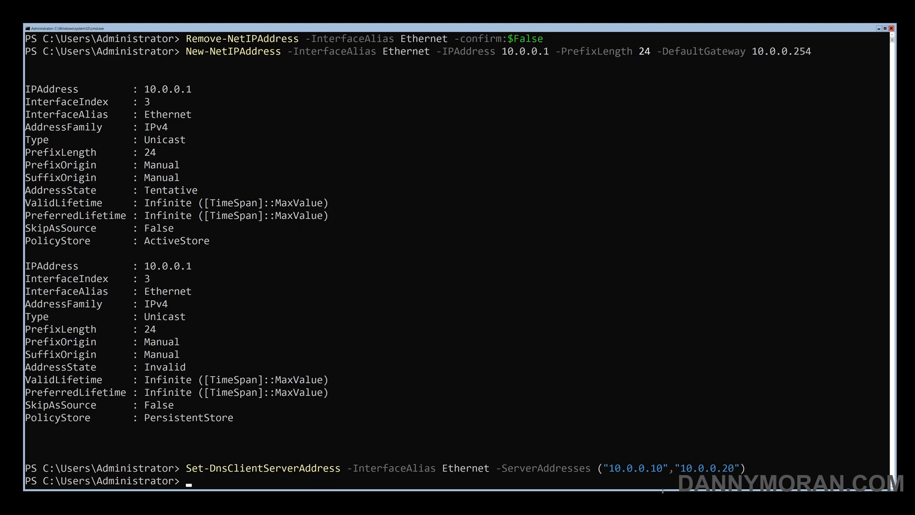
type("ipconfig")
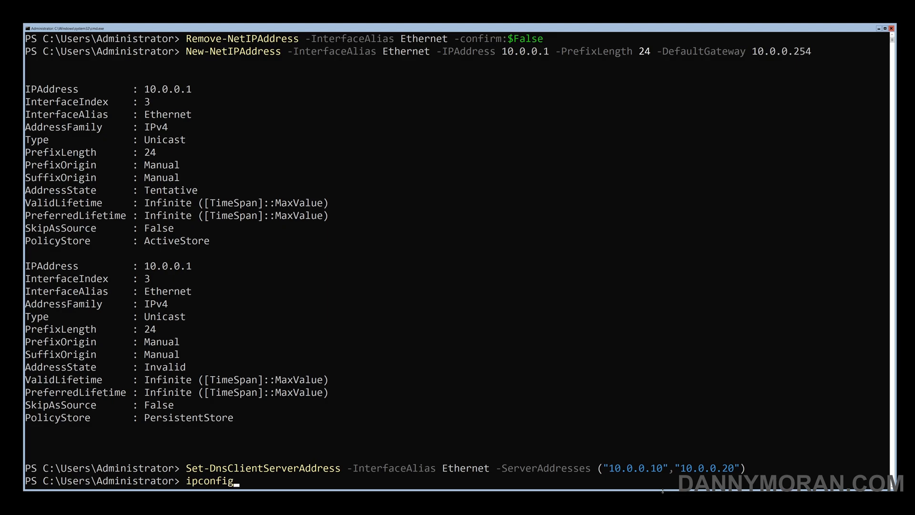
key("Return")
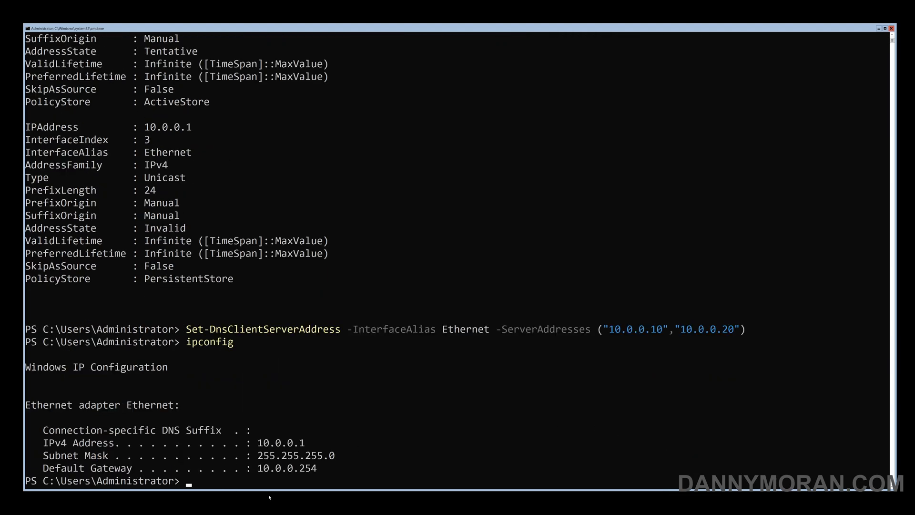
mouse_move(303, 483)
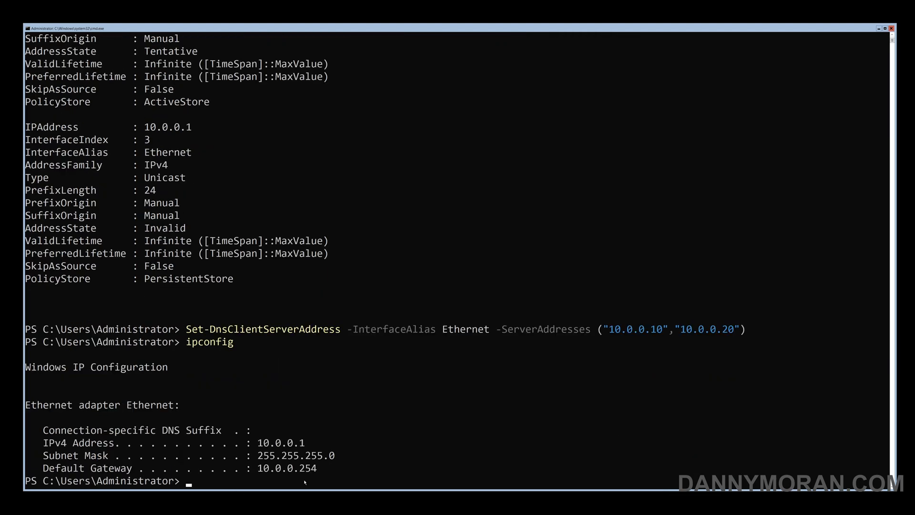
type("ipconf")
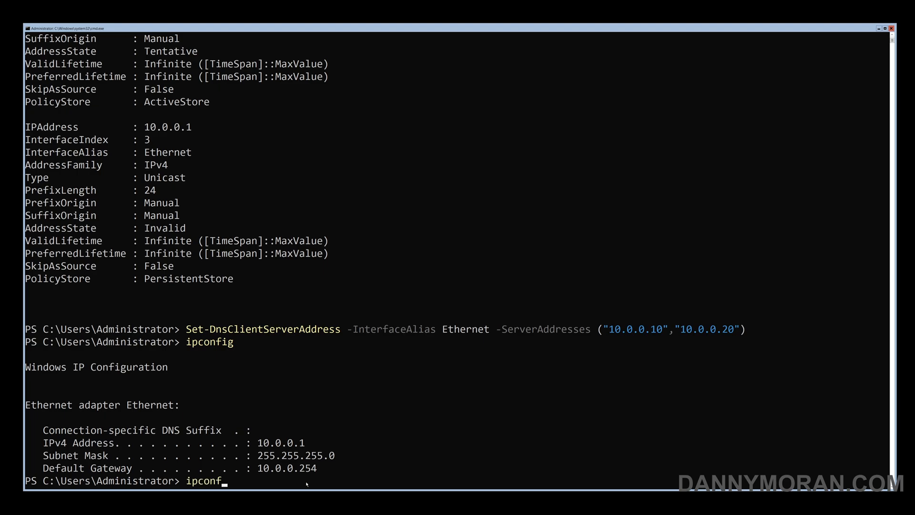
type("ig")
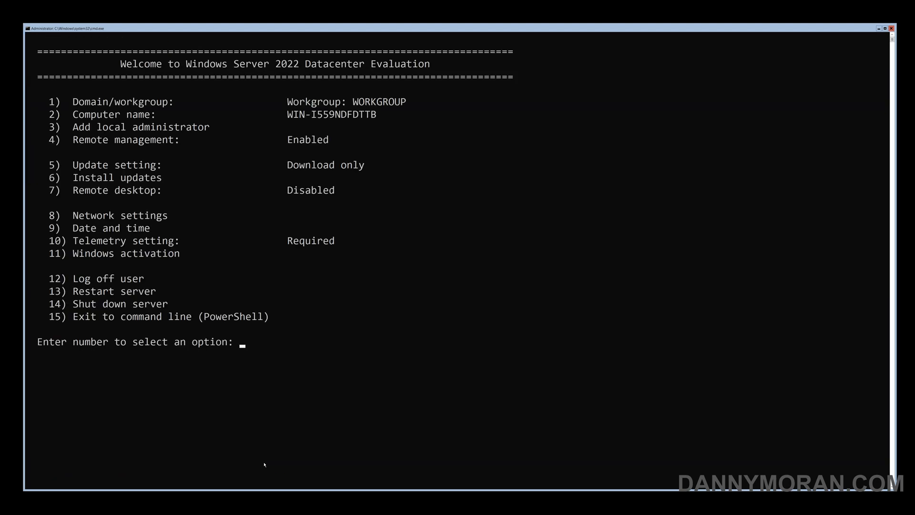
mouse_move(115, 268)
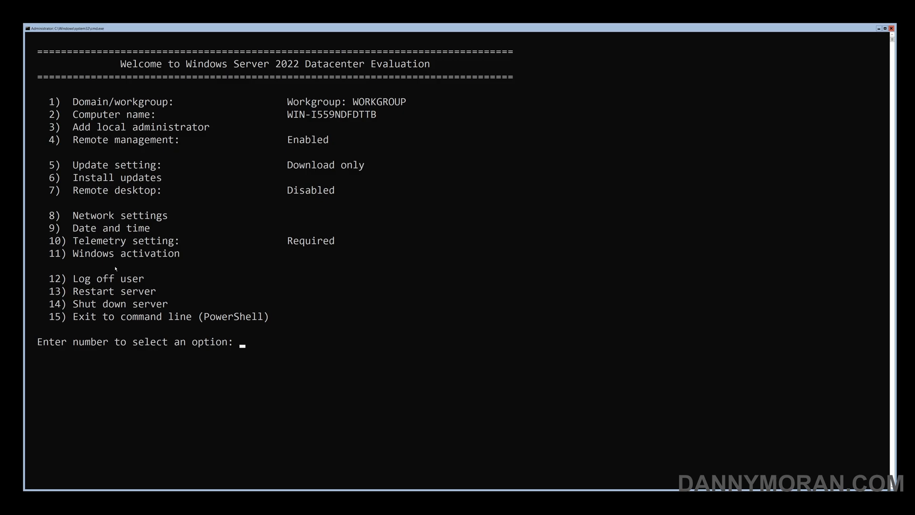